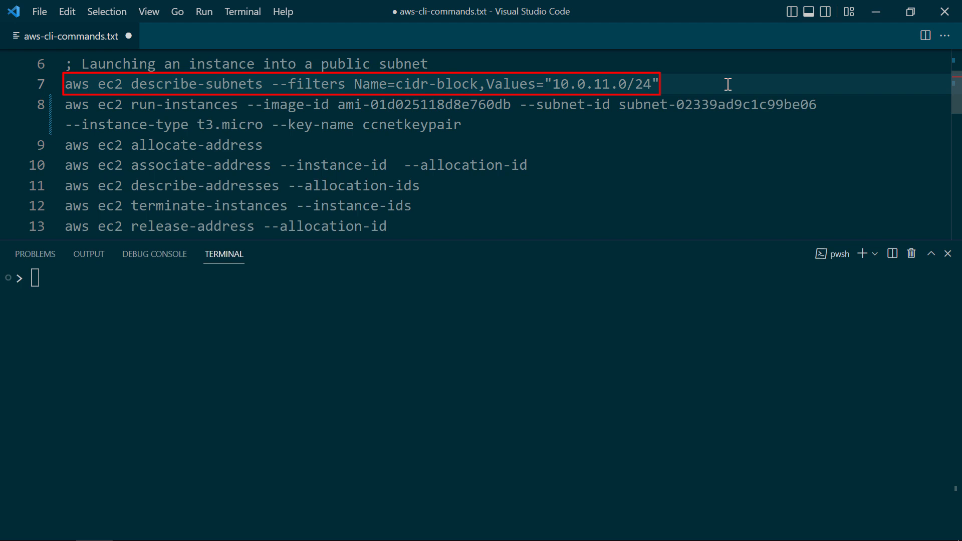
- Run describe-subnets for the 10.0.11.0/24 subnet to get its subnet ID
{"action": "left_click", "coordinate": [660, 84]}
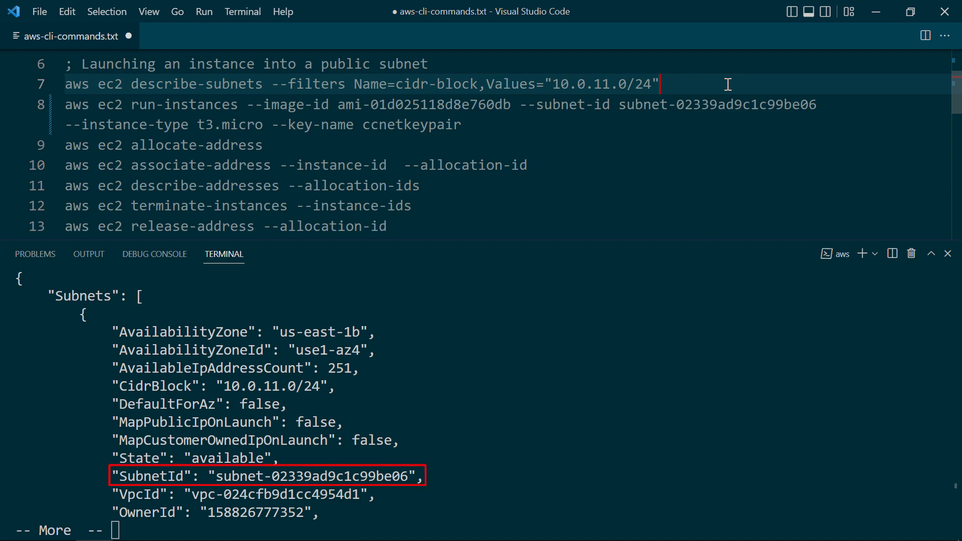
{"action": "mouse_move", "coordinate": [229, 477]}
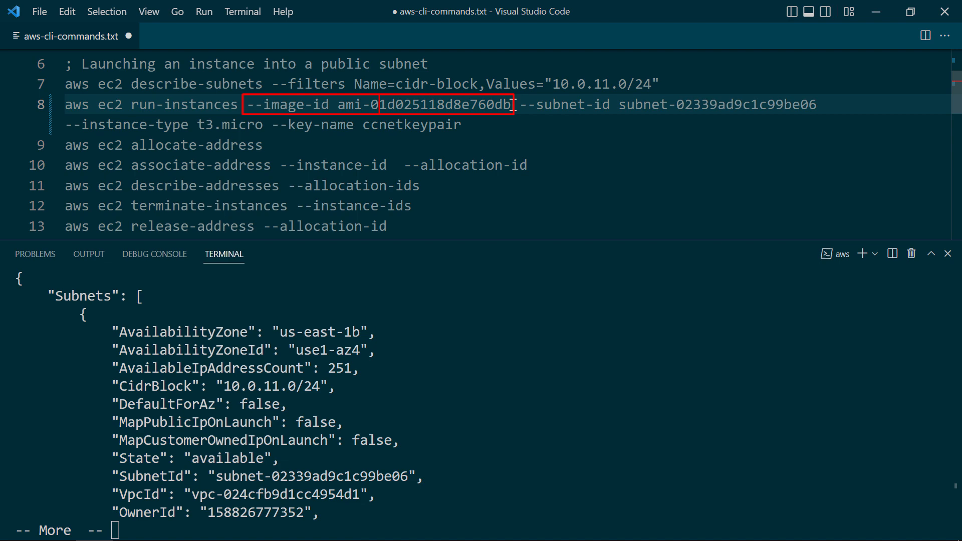
{"action": "left_click", "coordinate": [381, 104]}
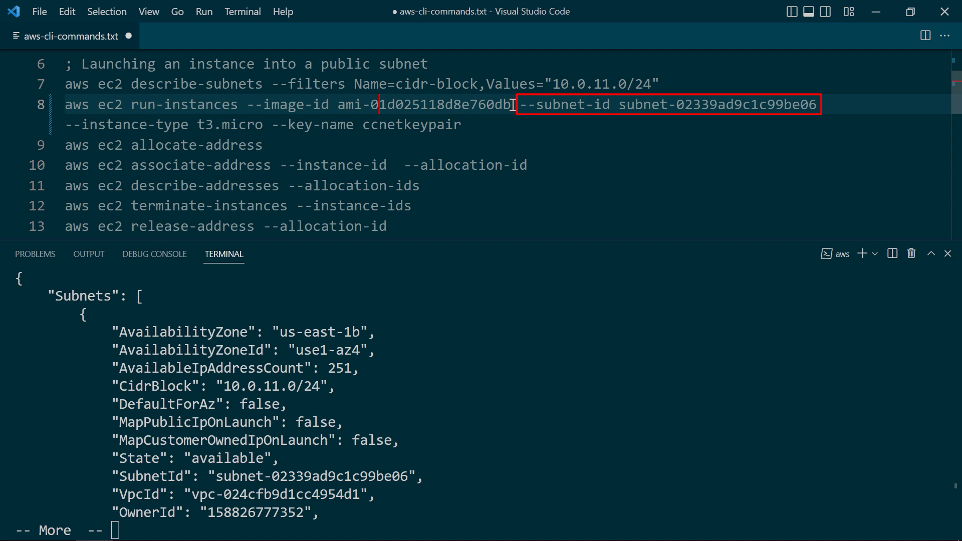
{"action": "mouse_move", "coordinate": [595, 103]}
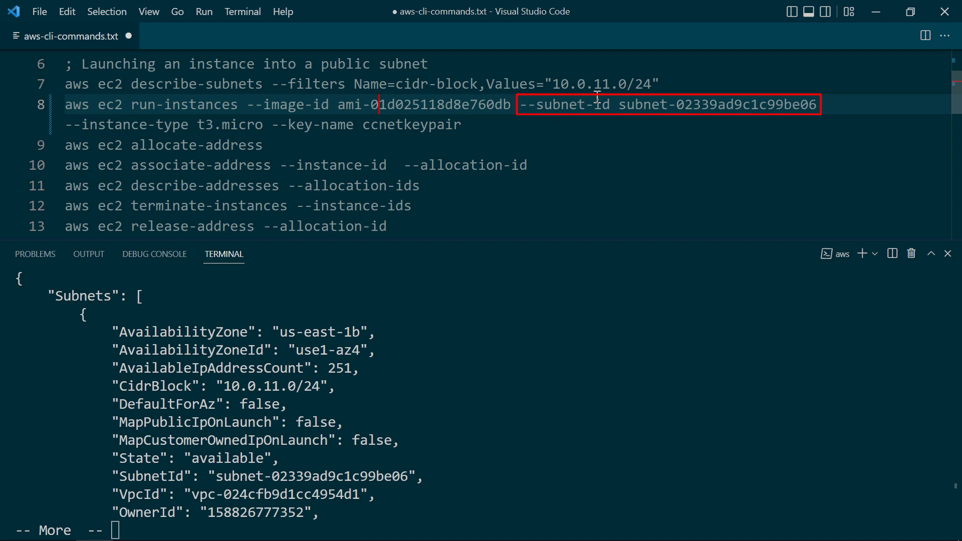
{"action": "mouse_move", "coordinate": [723, 104]}
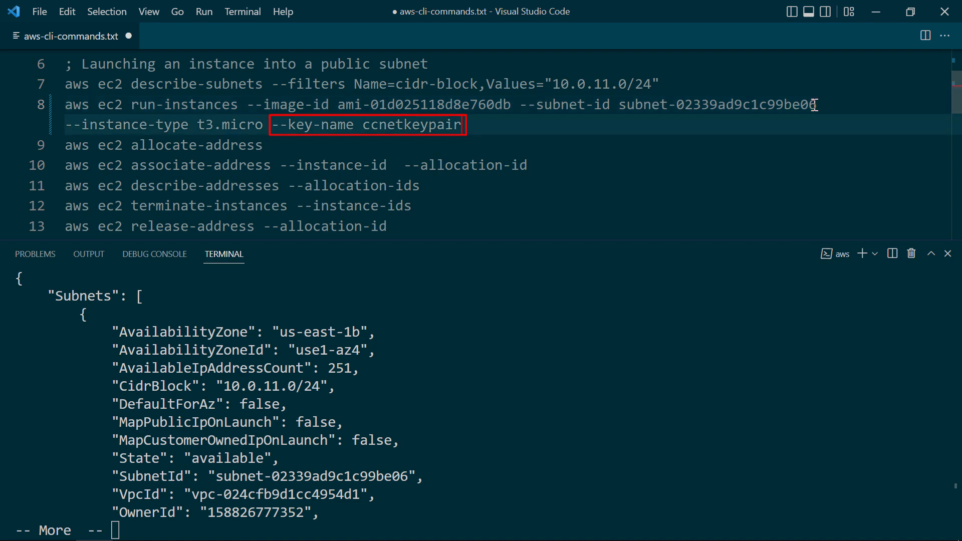
{"action": "left_click", "coordinate": [459, 125]}
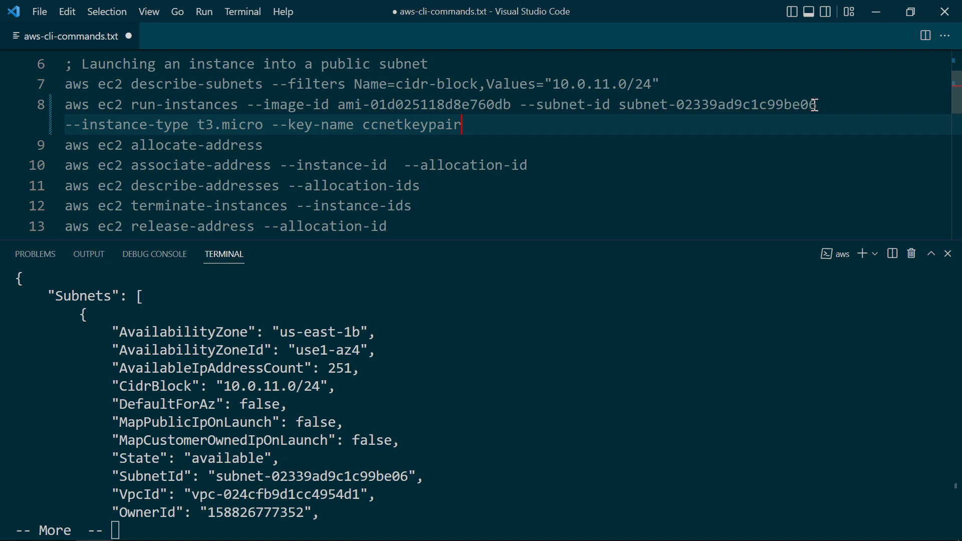
- Add --associate-public-ip-address after --key-name ccnetkeypair in the run-instances command
{"action": "type", "text": "-"}
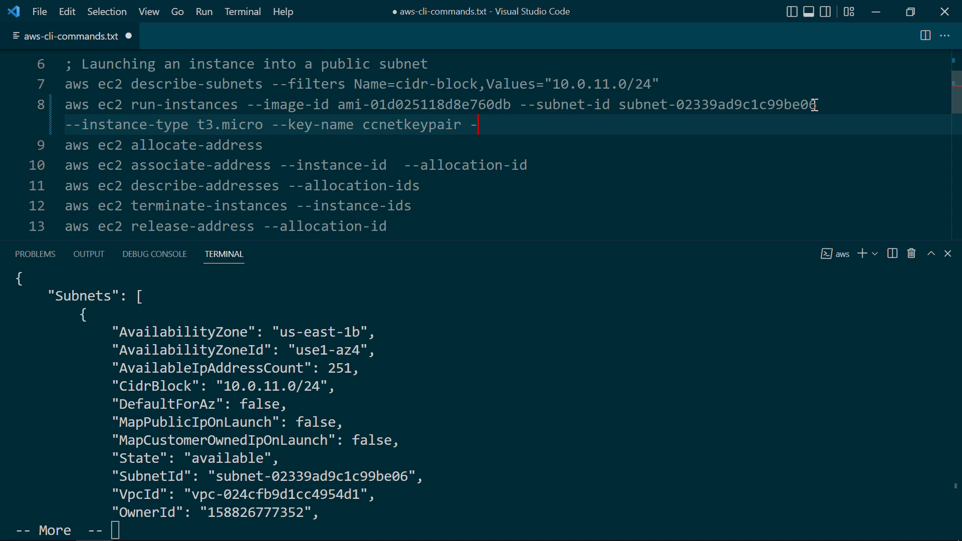
{"action": "type", "text": "-associate-"}
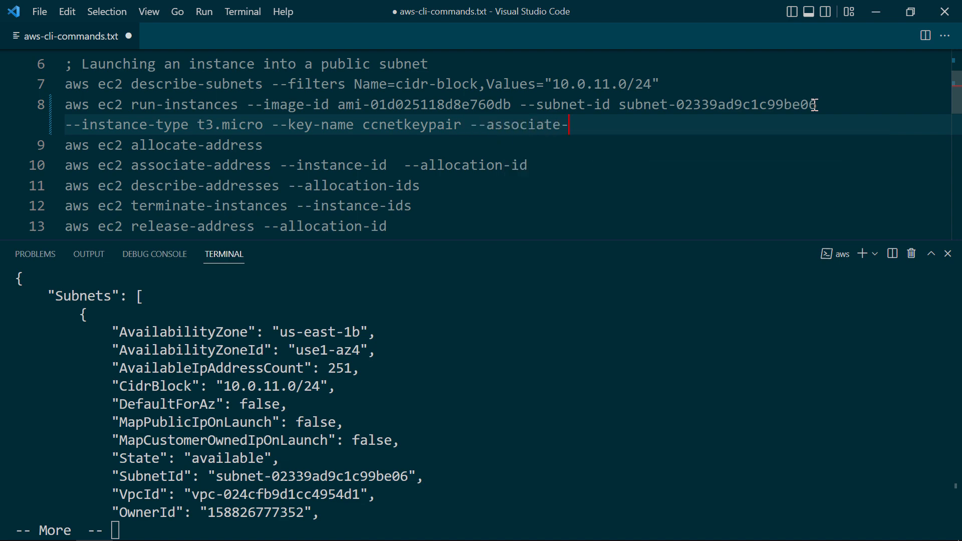
{"action": "type", "text": "public-ip-addr"}
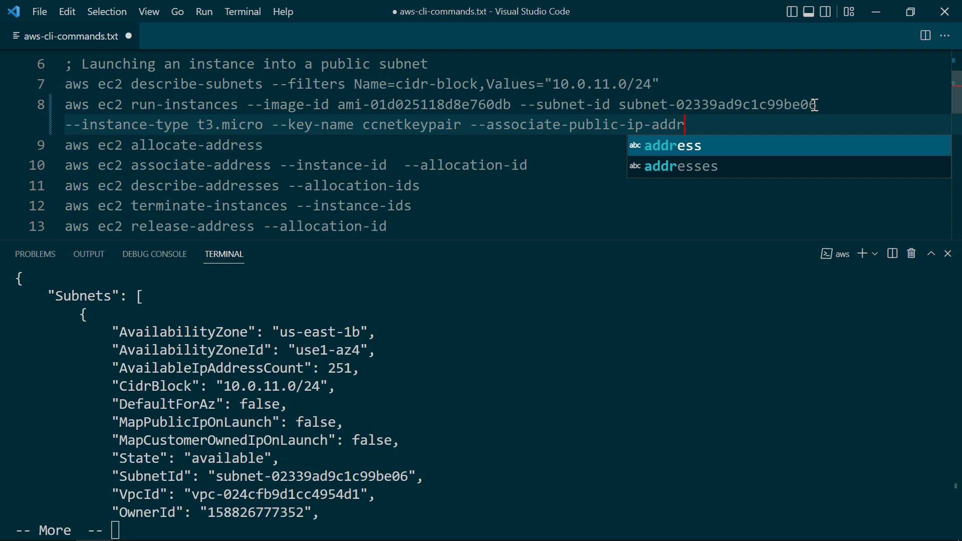
{"action": "type", "text": "ess"}
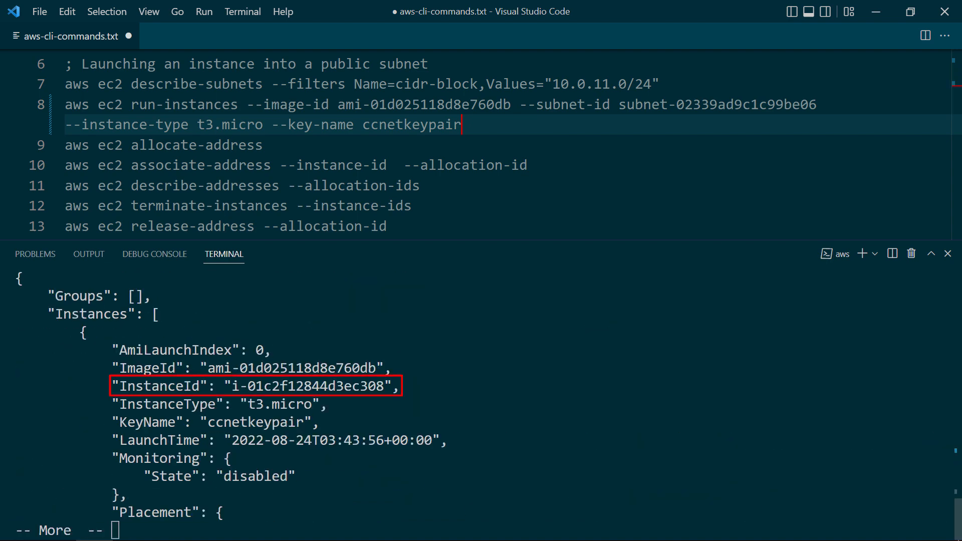
{"action": "mouse_move", "coordinate": [229, 367]}
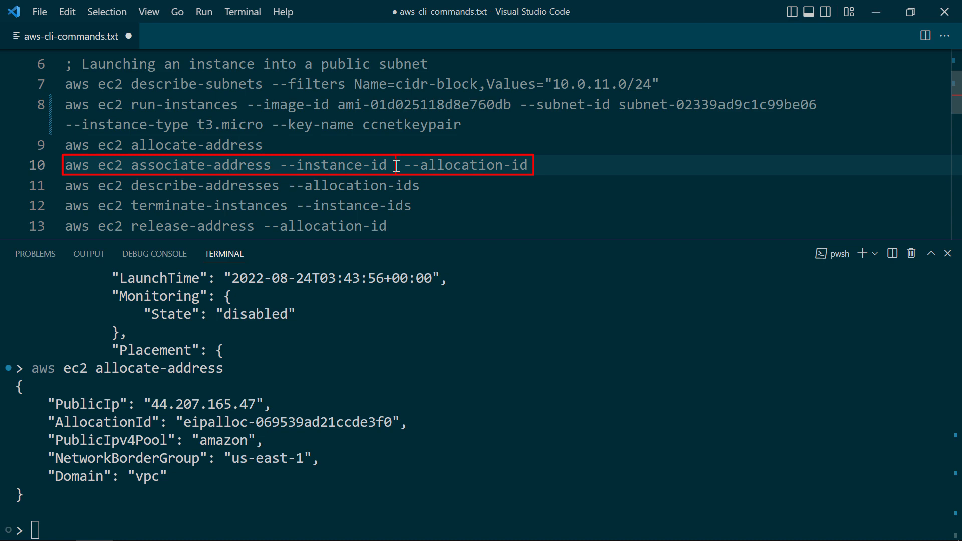
- Fill associate-address with instance i-01c2f12844d3ec308 and allocation eipalloc-069539ad21ccde3f0 and run it
{"action": "right_click", "coordinate": [396, 165]}
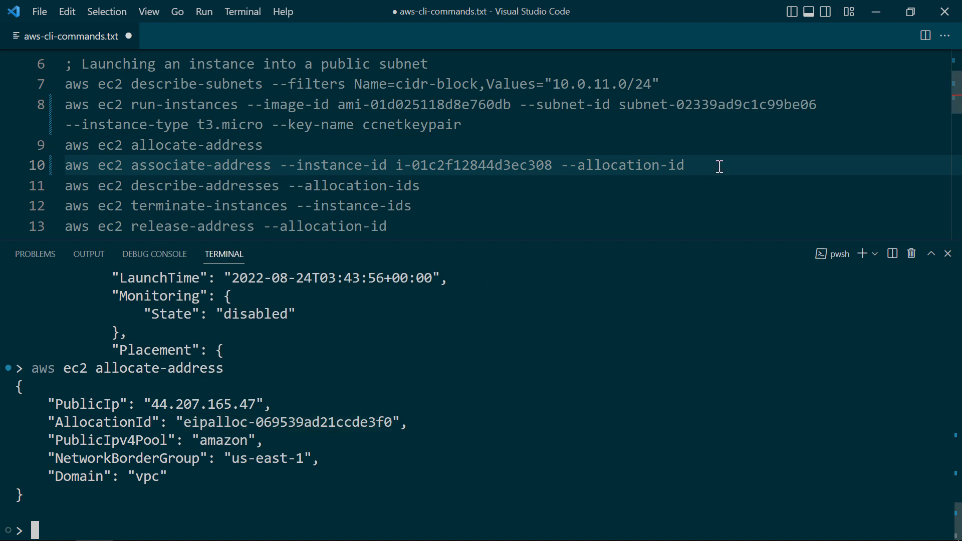
{"action": "type", "text": "eipalloc-069539ad21ccde3f0"}
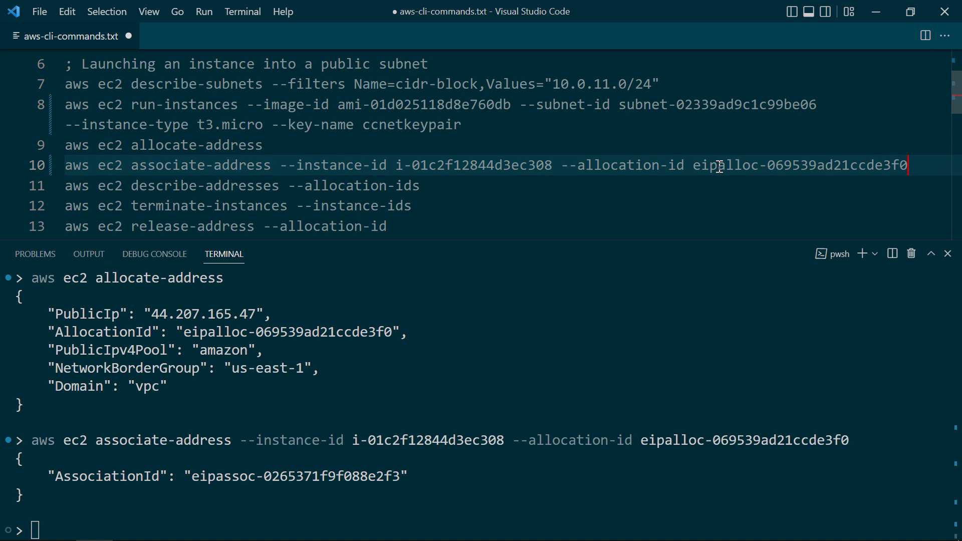
- Run describe-addresses for allocation eipalloc-069539ad21ccde3f0 to verify 44.207.165.47 is attached
{"action": "left_click", "coordinate": [430, 186]}
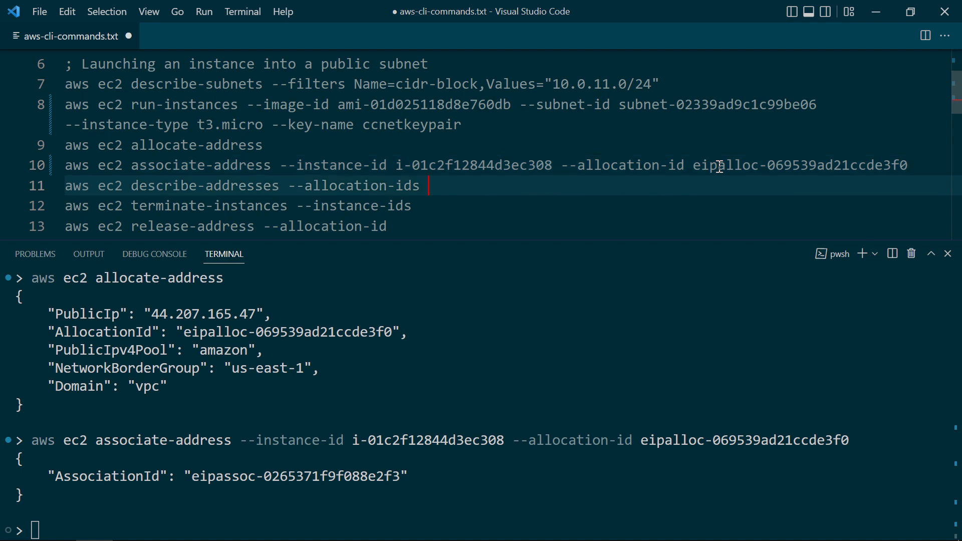
{"action": "type", "text": "eipalloc-069539ad21ccde3f0"}
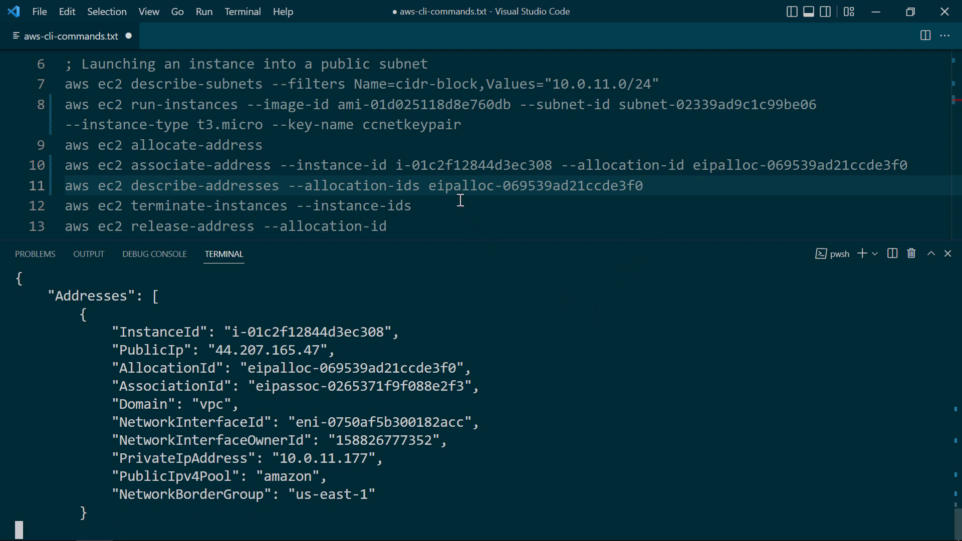
- Run terminate-instances on i-01c2f12844d3ec308 so it reports shutting-down
{"action": "left_click", "coordinate": [430, 205]}
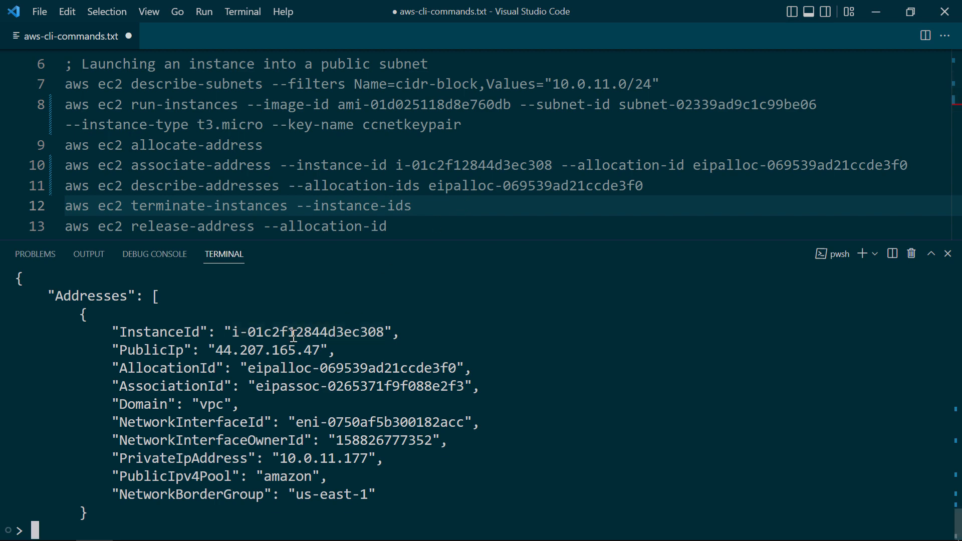
{"action": "right_click", "coordinate": [430, 205]}
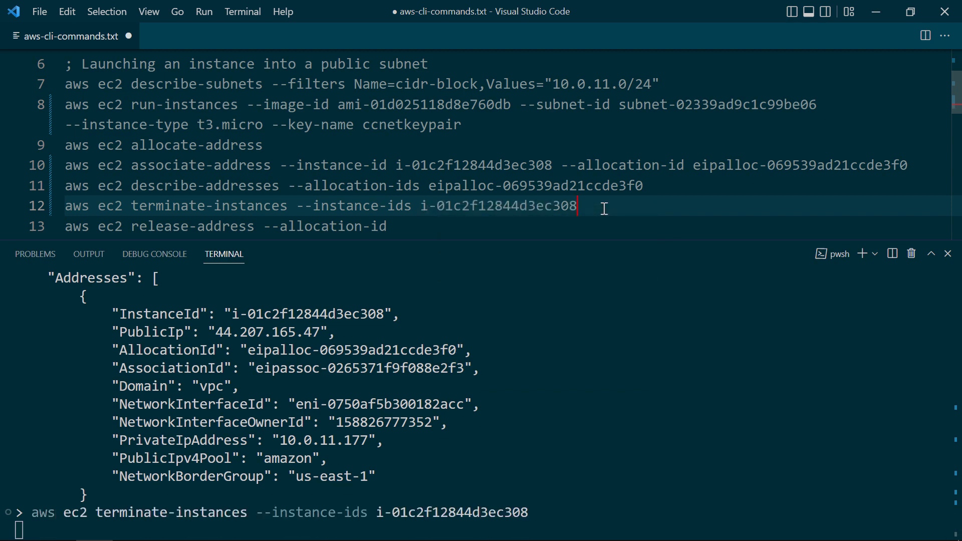
{"action": "key", "text": "Return"}
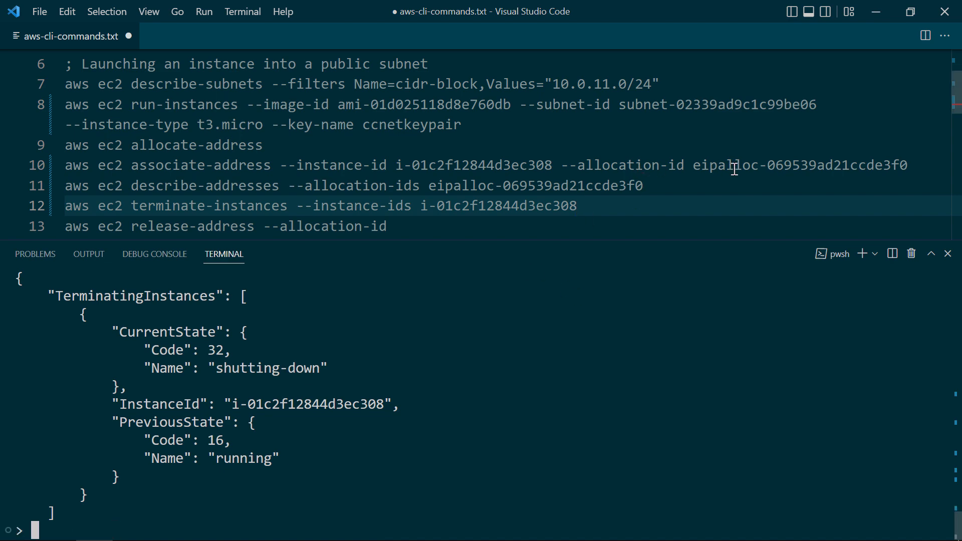
- Run release-address on eipalloc-069539ad21ccde3f0, which fails with InvalidIPAddress.InUse
{"action": "double_click", "coordinate": [725, 166]}
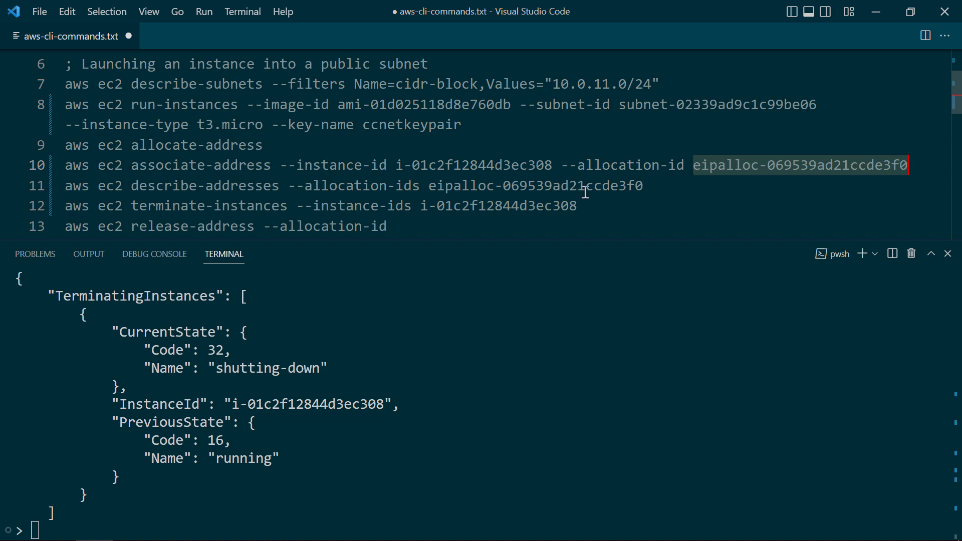
{"action": "type", "text": "eipalloc-069539ad21ccde3f0"}
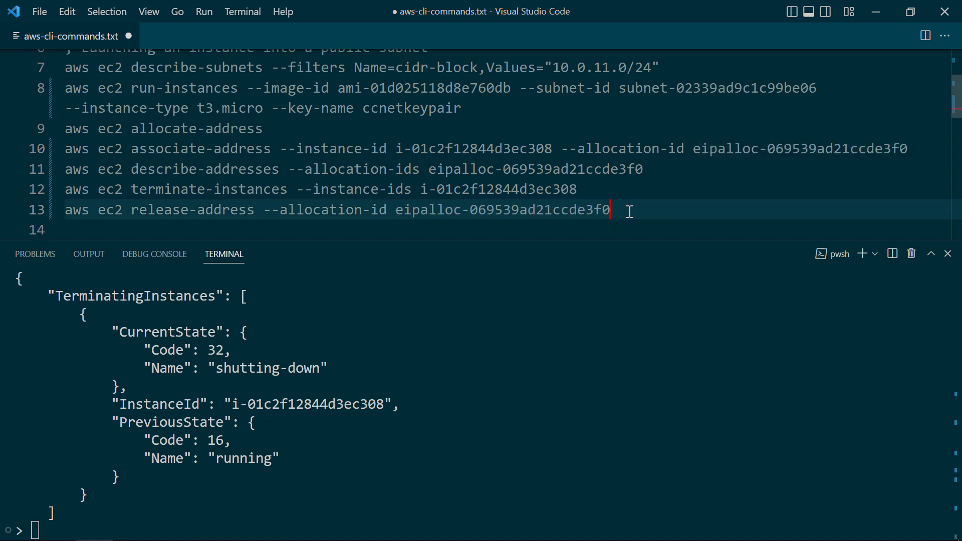
{"action": "type", "text": "a"}
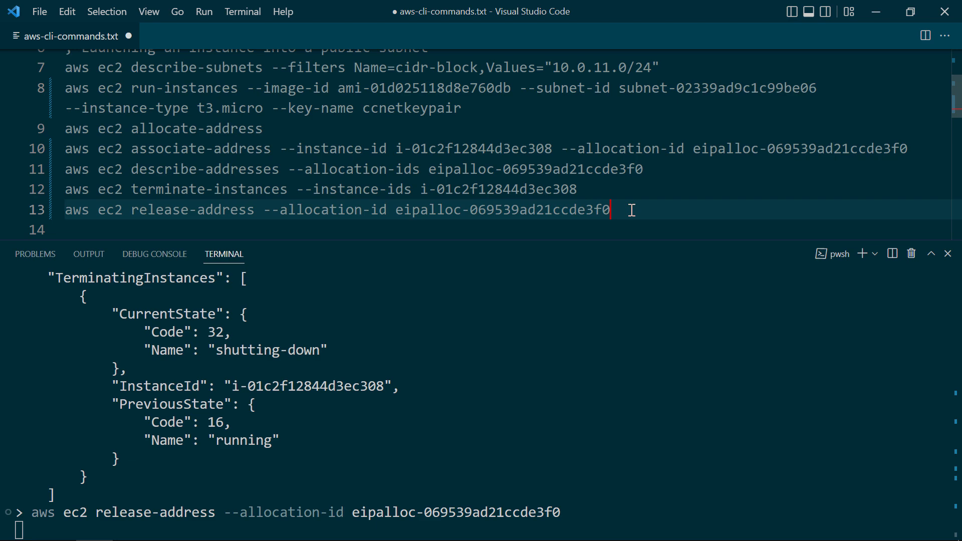
{"action": "key", "text": "Return"}
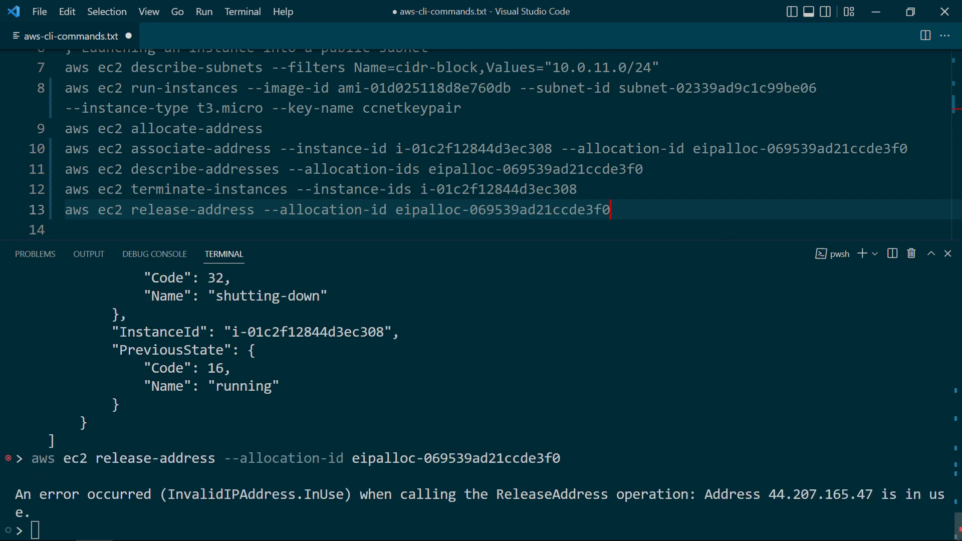